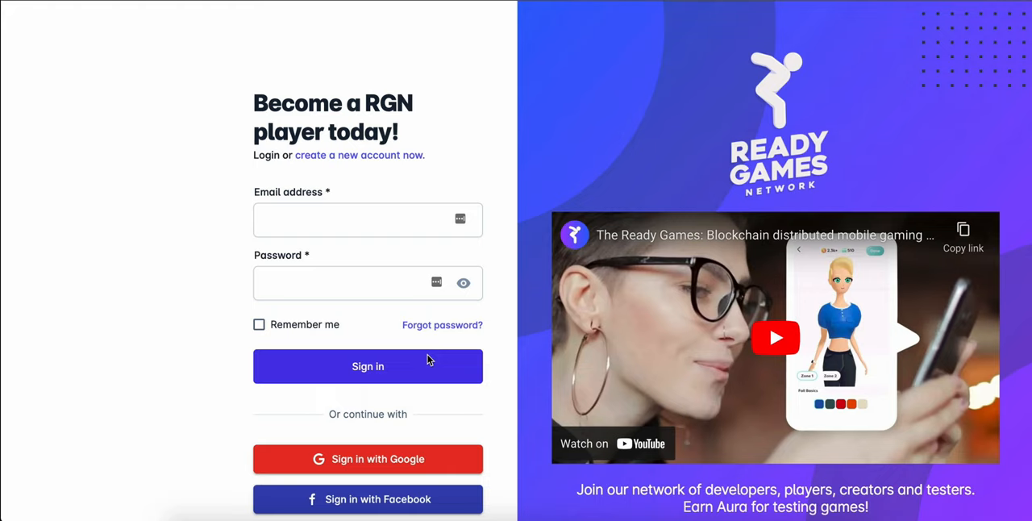
pyautogui.moveTo(377, 458)
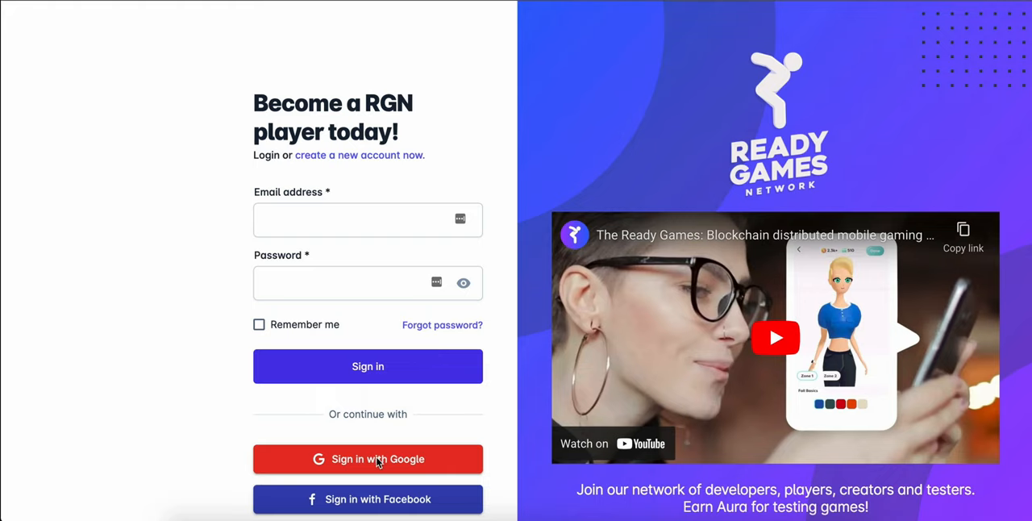
# Sign in with Google and go to My Gallery, showing 0 of 10 collections.
pyautogui.click(368, 459)
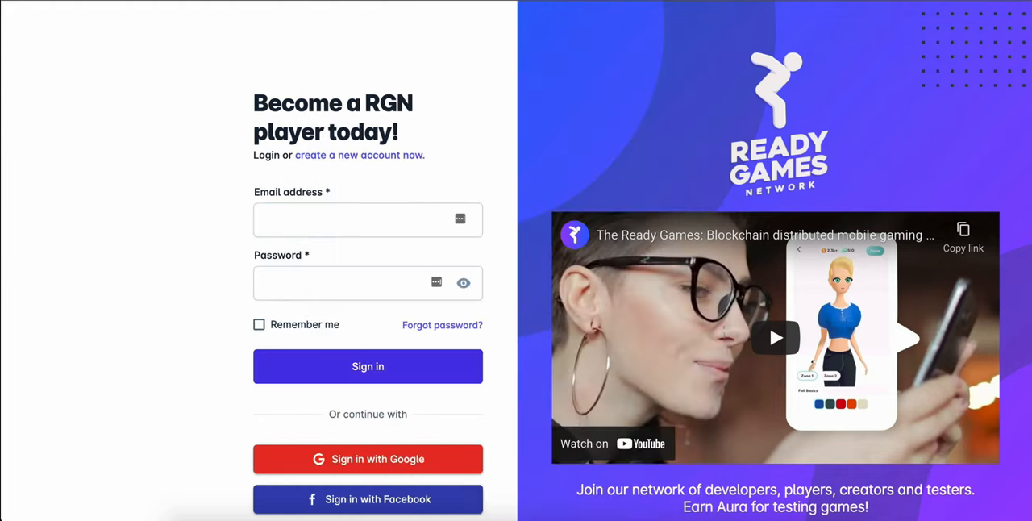
pyautogui.click(368, 366)
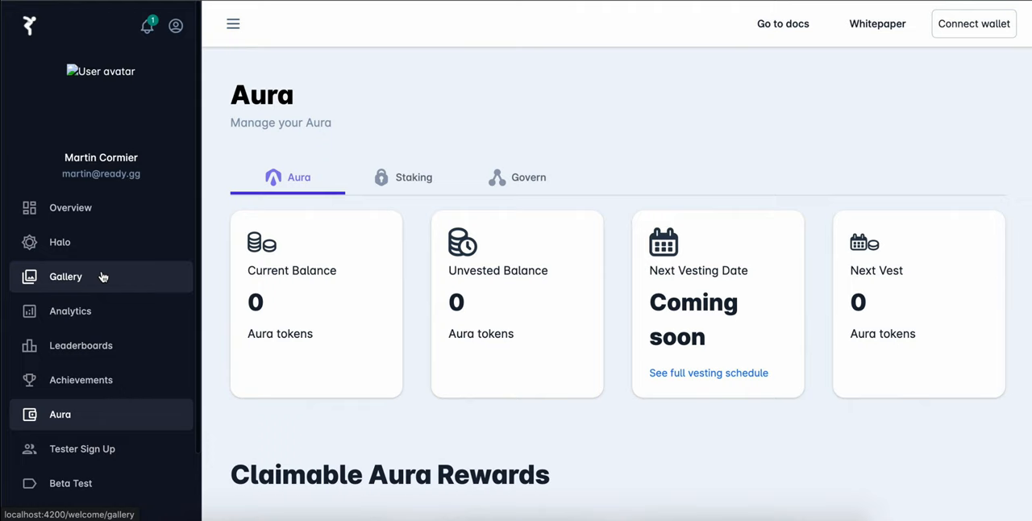
pyautogui.click(65, 277)
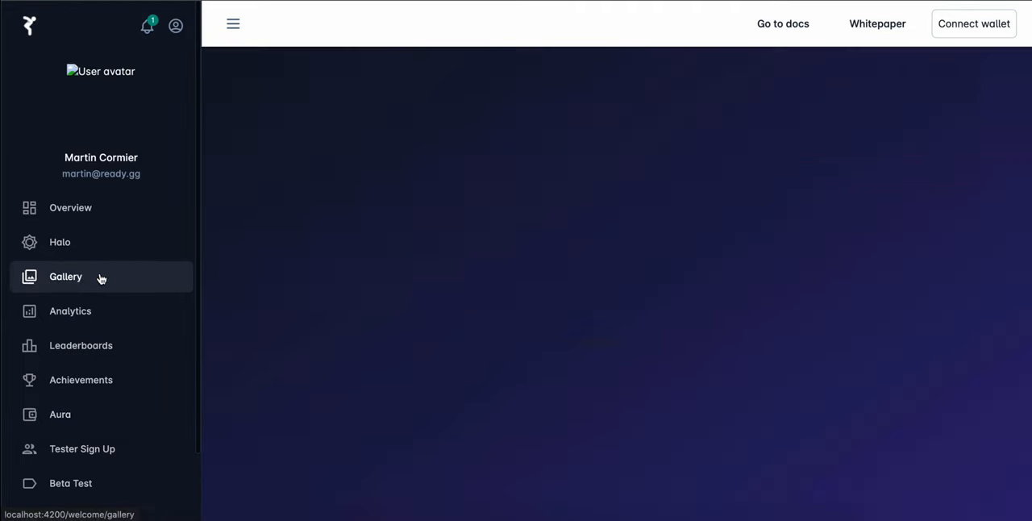
pyautogui.click(65, 276)
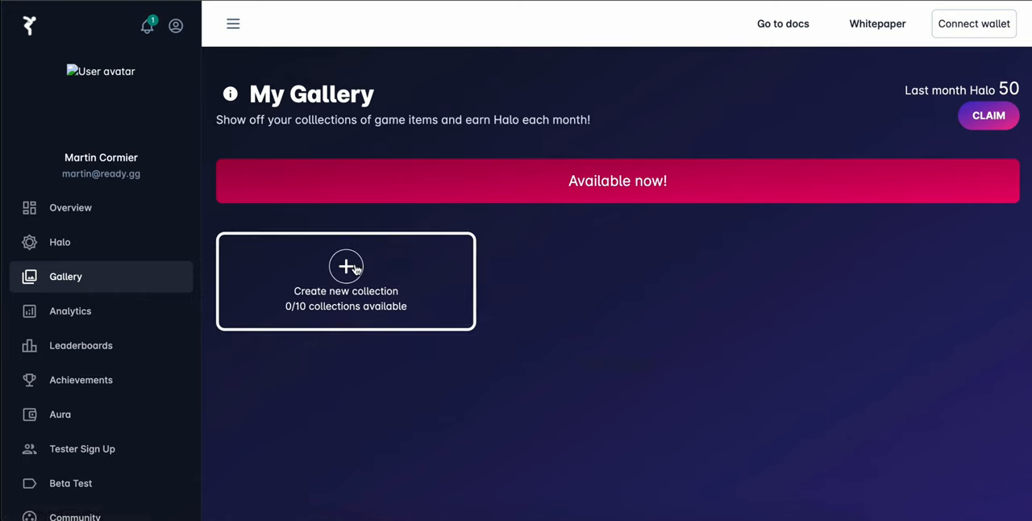
# Create and submit a new collection titled 'This is a new collection'.
pyautogui.click(345, 281)
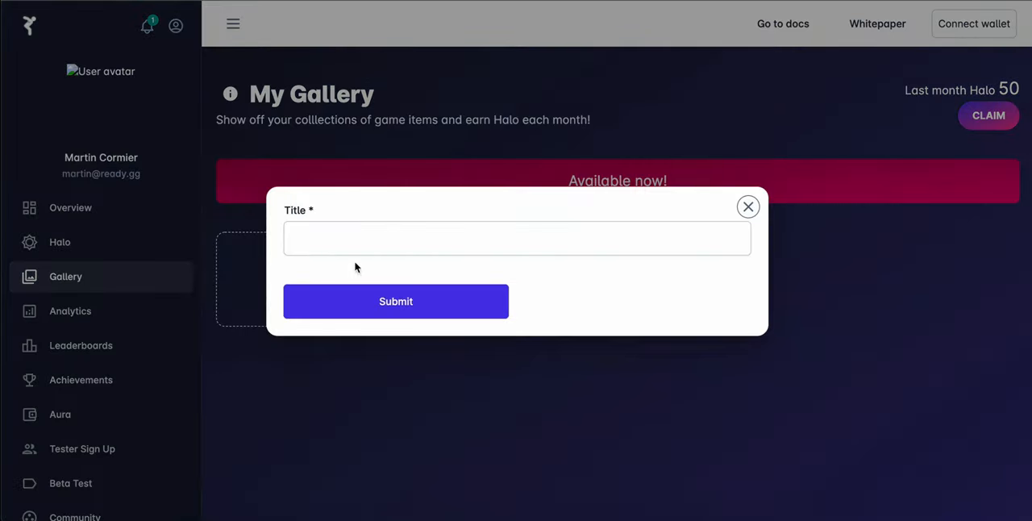
pyautogui.write('This')
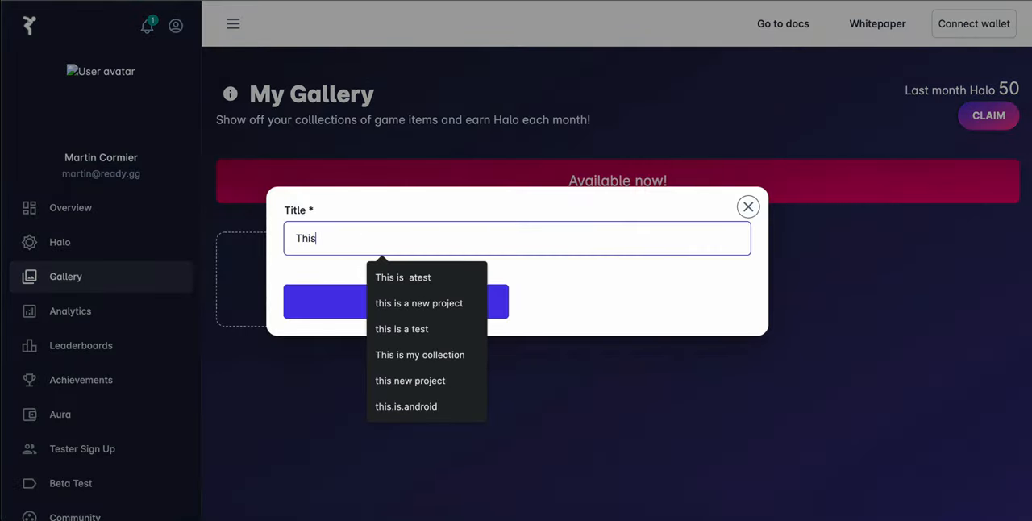
pyautogui.write('is a new collec')
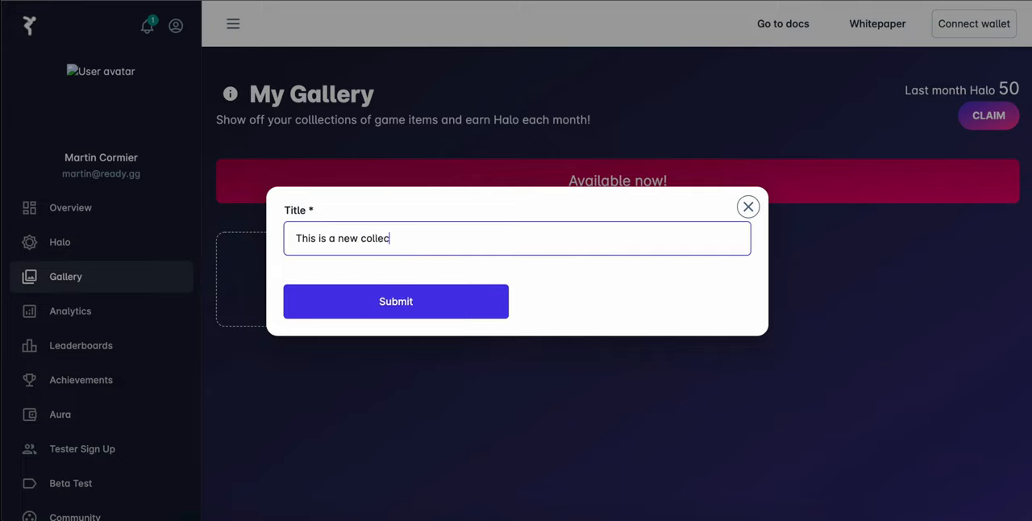
pyautogui.write('tion')
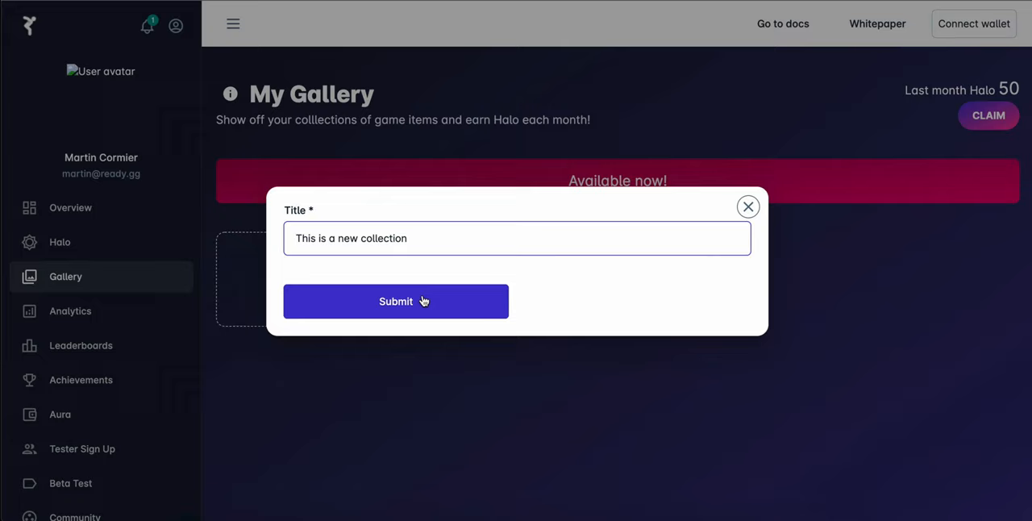
pyautogui.click(396, 300)
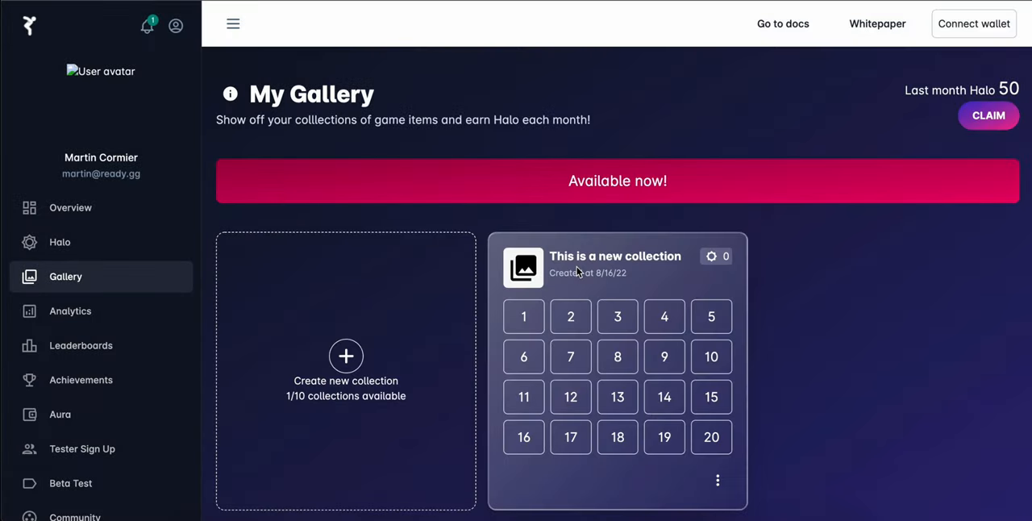
# Connect a wallet to the account, choosing the first wallet address.
pyautogui.click(974, 23)
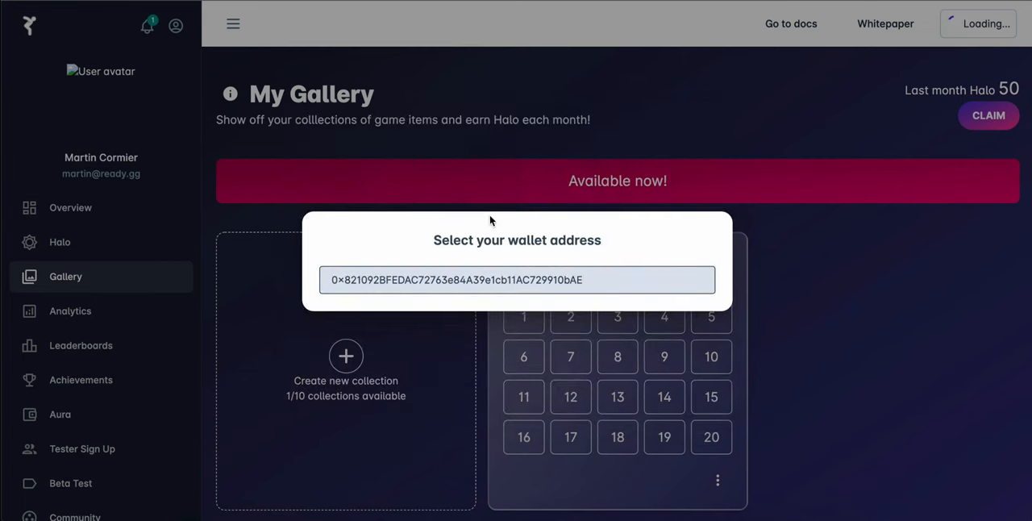
pyautogui.click(516, 280)
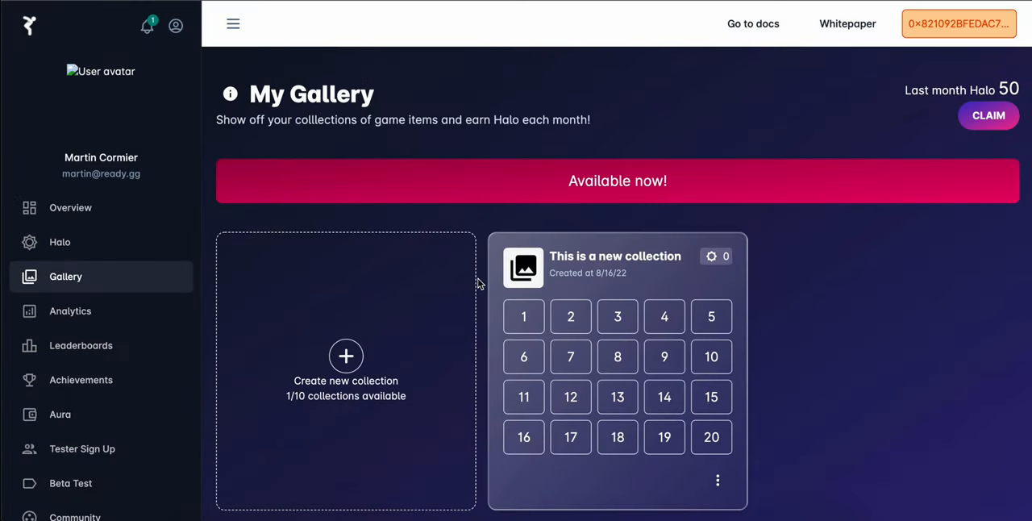
pyautogui.moveTo(858, 3)
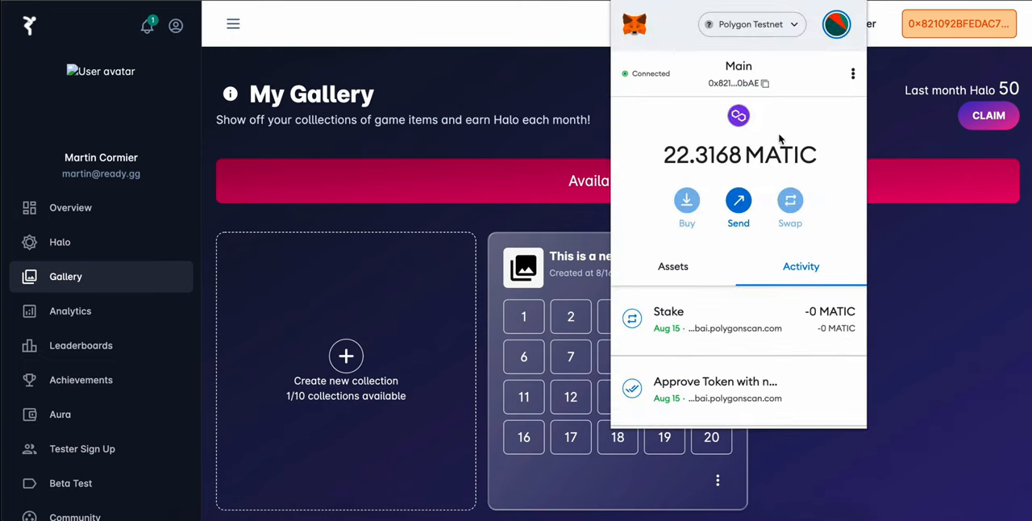
pyautogui.click(555, 90)
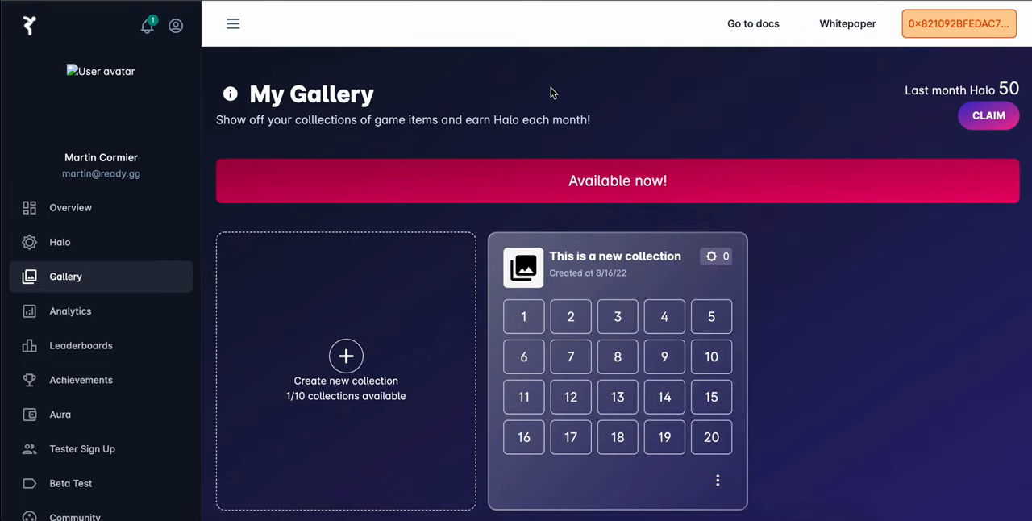
# Switch the connected wallet to the second address 0x44De…7E37.
pyautogui.click(958, 23)
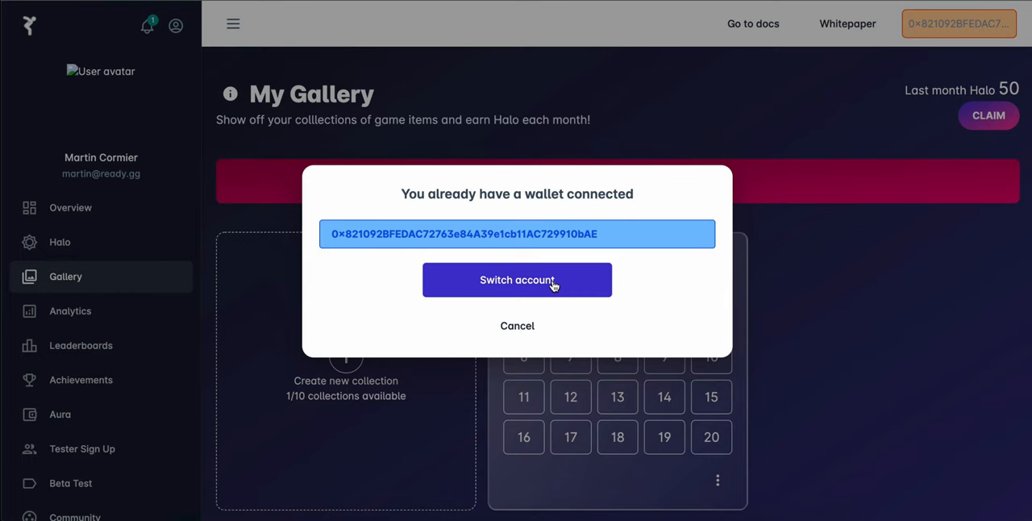
pyautogui.click(517, 281)
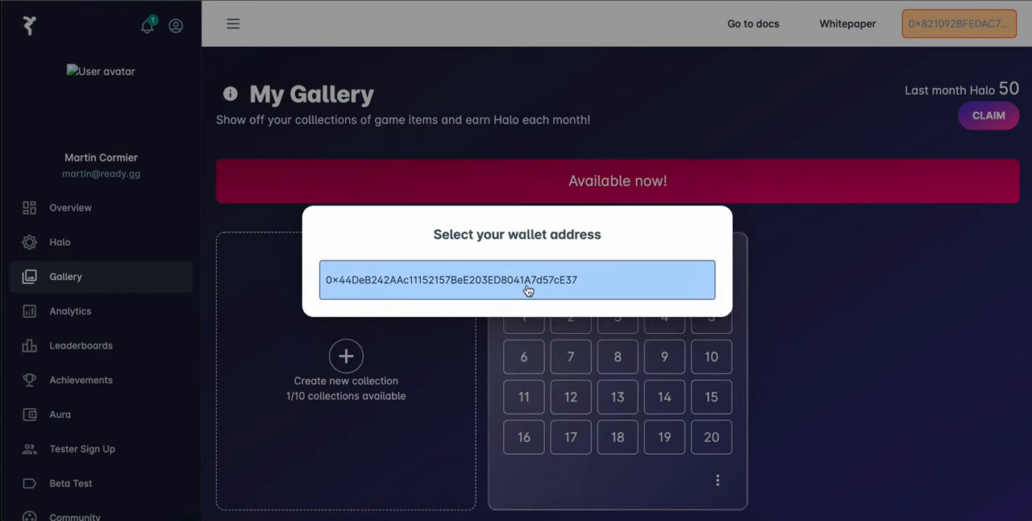
pyautogui.click(516, 281)
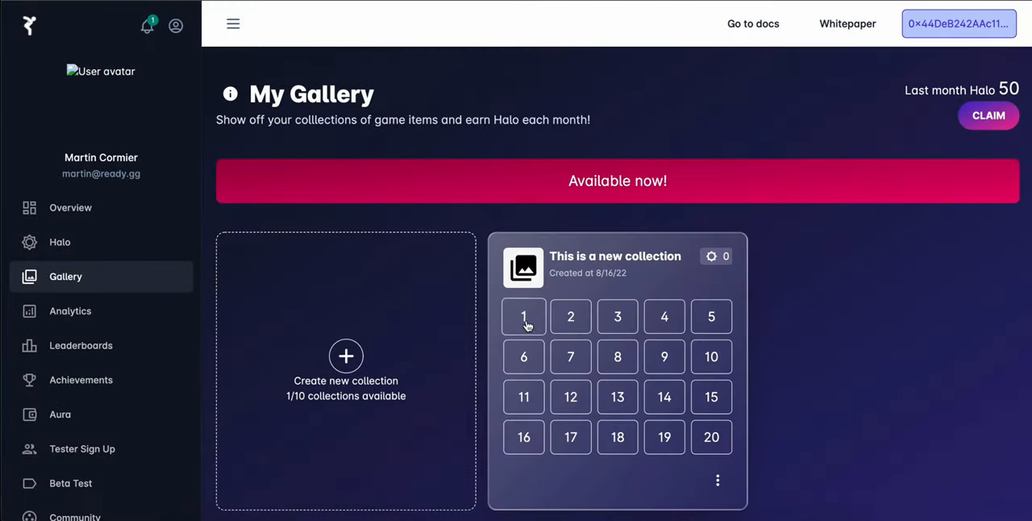
# Stake 10 of Police Dog #5 into slot 1 and confirm the MetaMask transaction.
pyautogui.click(523, 316)
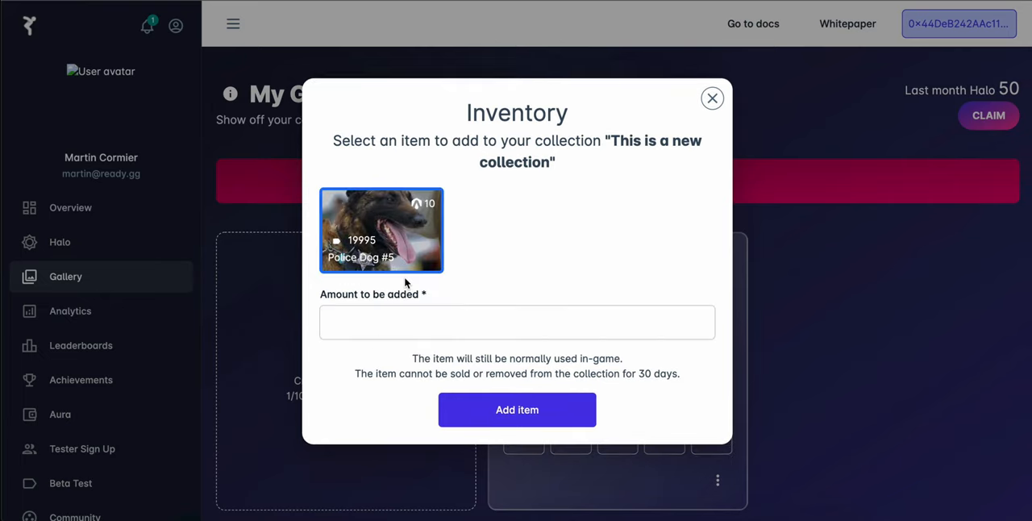
pyautogui.click(516, 322)
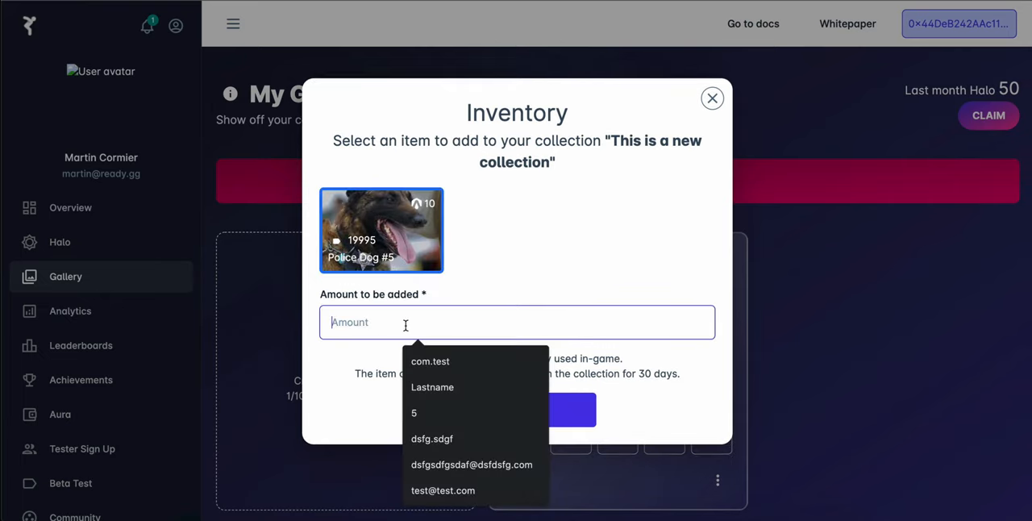
pyautogui.write('10')
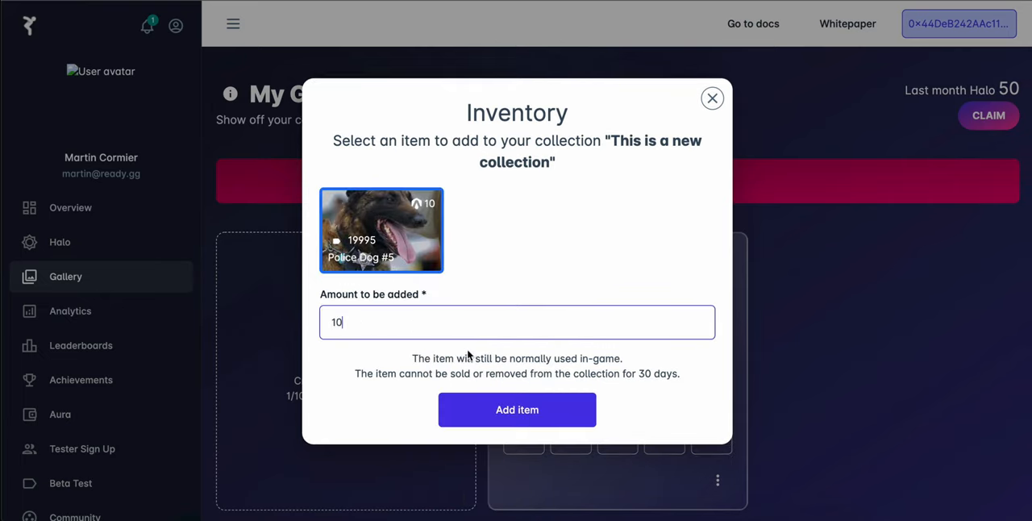
pyautogui.click(516, 410)
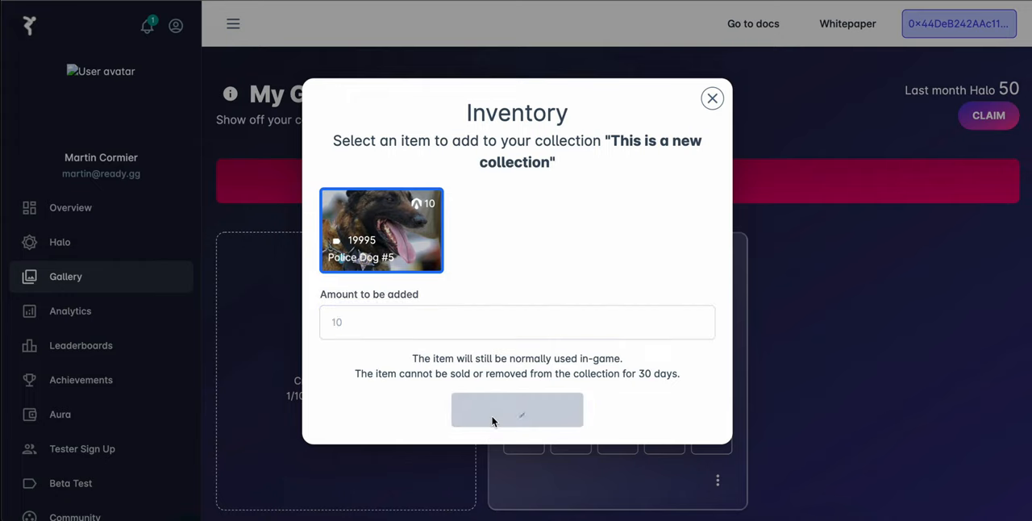
pyautogui.click(516, 410)
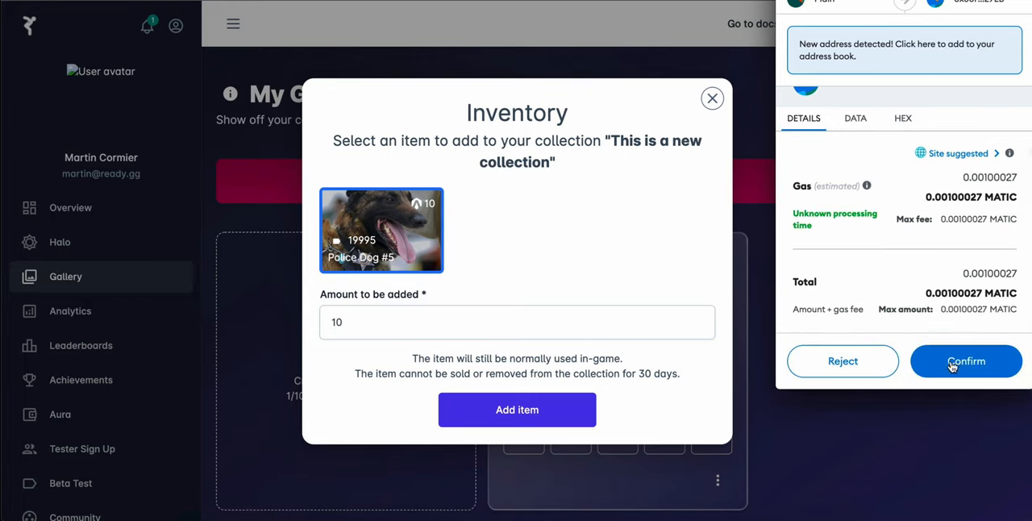
pyautogui.click(966, 361)
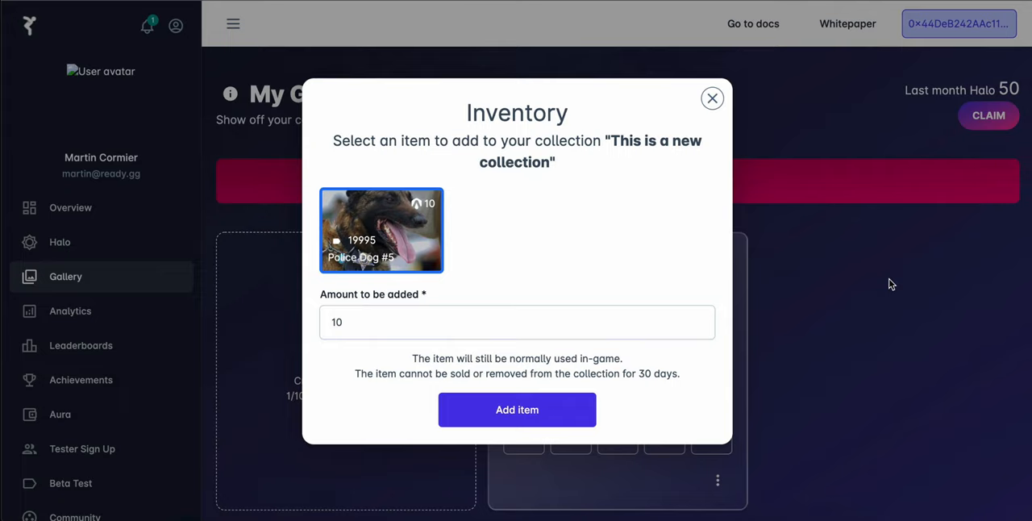
pyautogui.moveTo(736, 352)
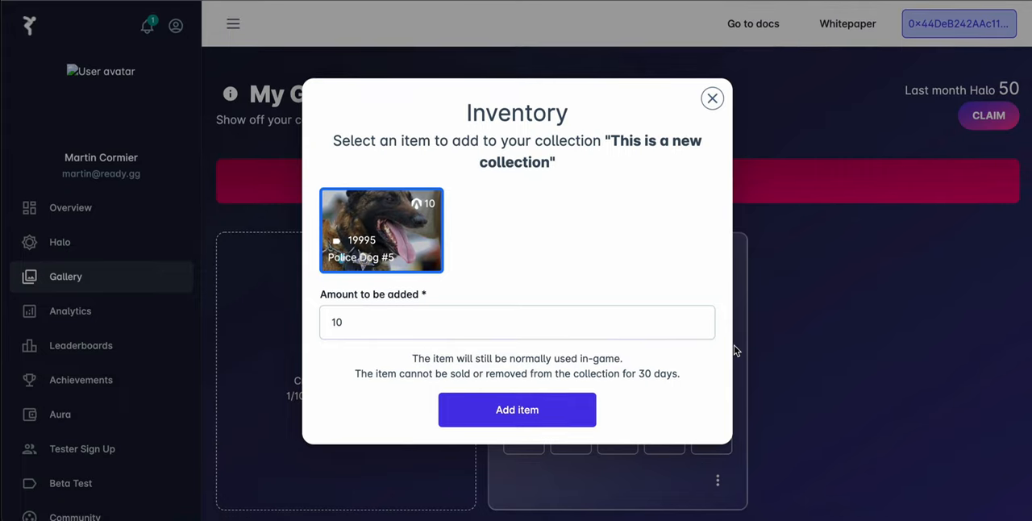
pyautogui.moveTo(713, 97)
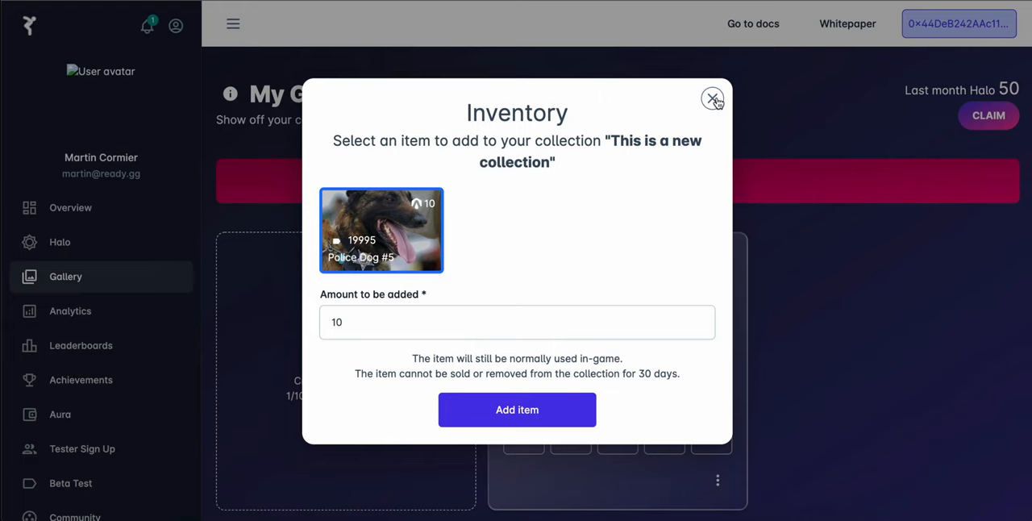
pyautogui.click(713, 97)
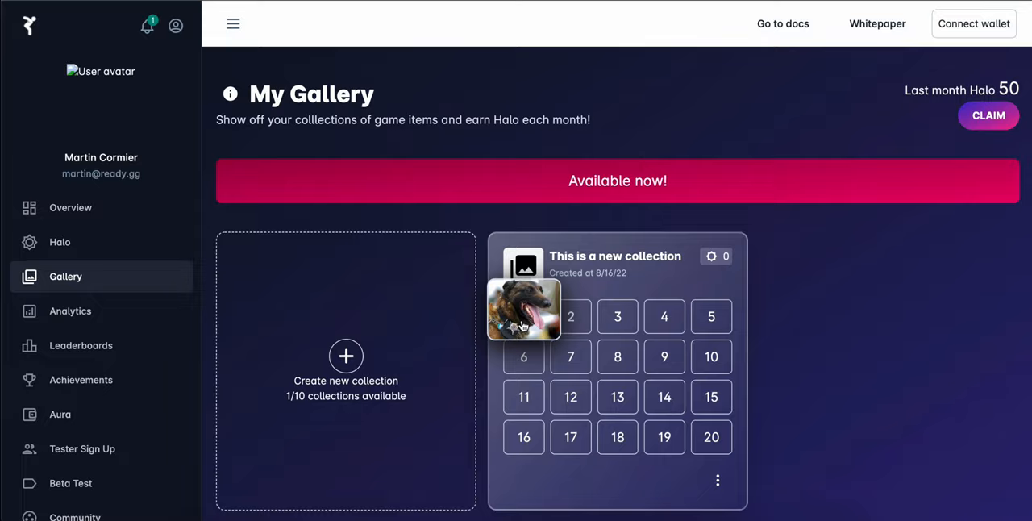
# Inspect the staked Police Dog item in slot 1 and keep it by dismissing the removal prompt.
pyautogui.click(522, 310)
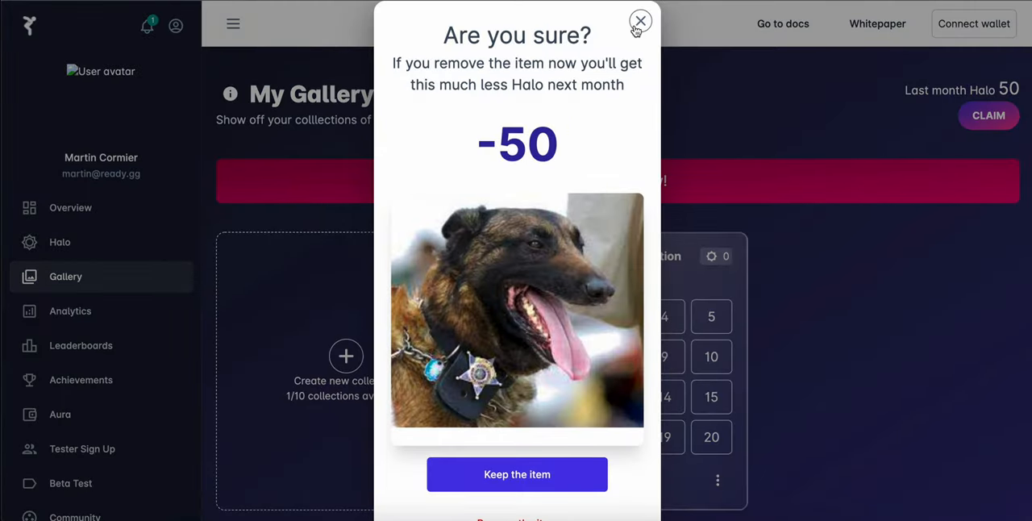
pyautogui.click(640, 19)
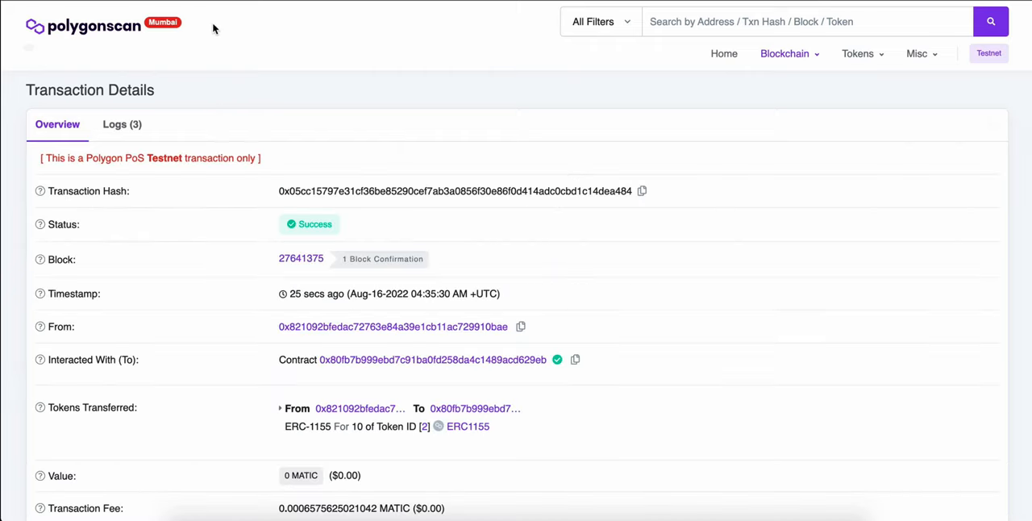
# Review the Polygonscan transaction overview down to the 0.00066 MATIC fee and EIP-1559 type.
pyautogui.scroll(-3)
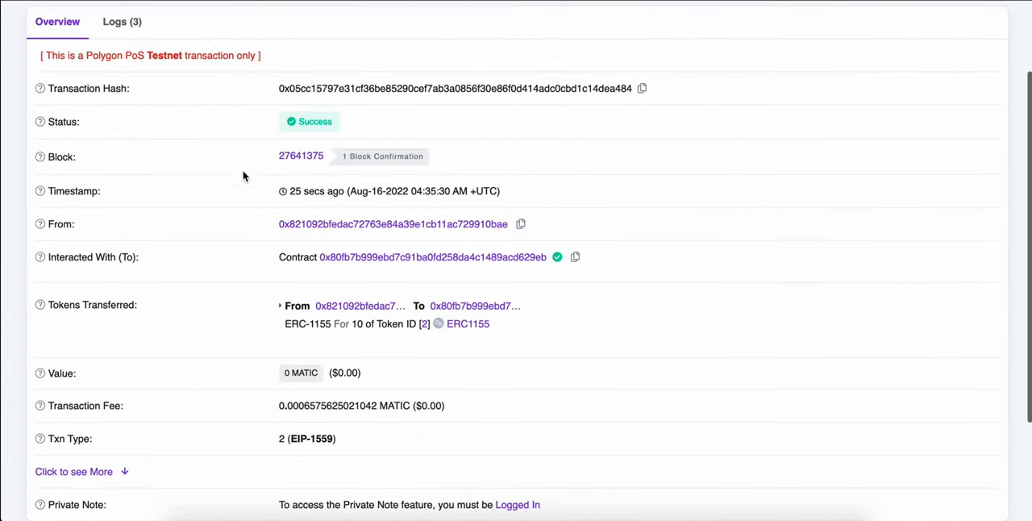
pyautogui.scroll(-3)
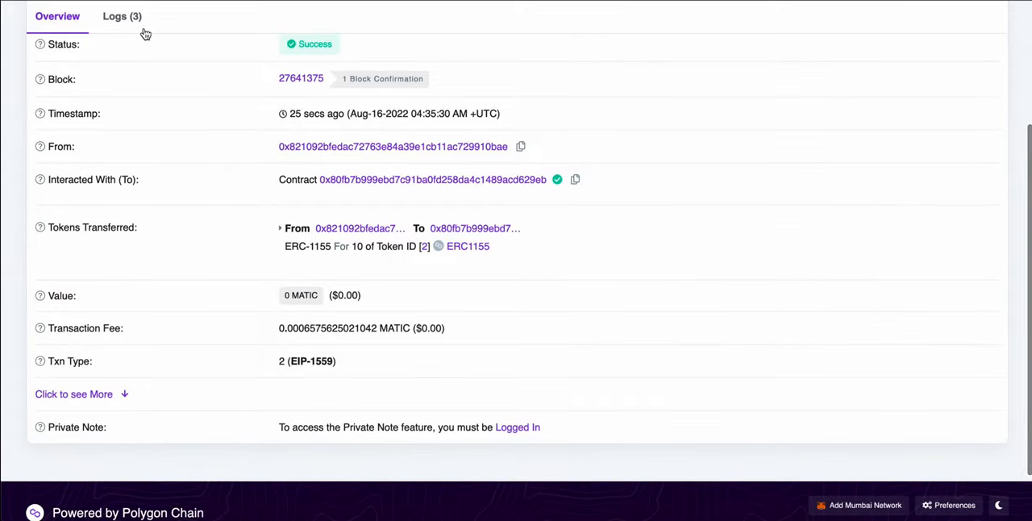